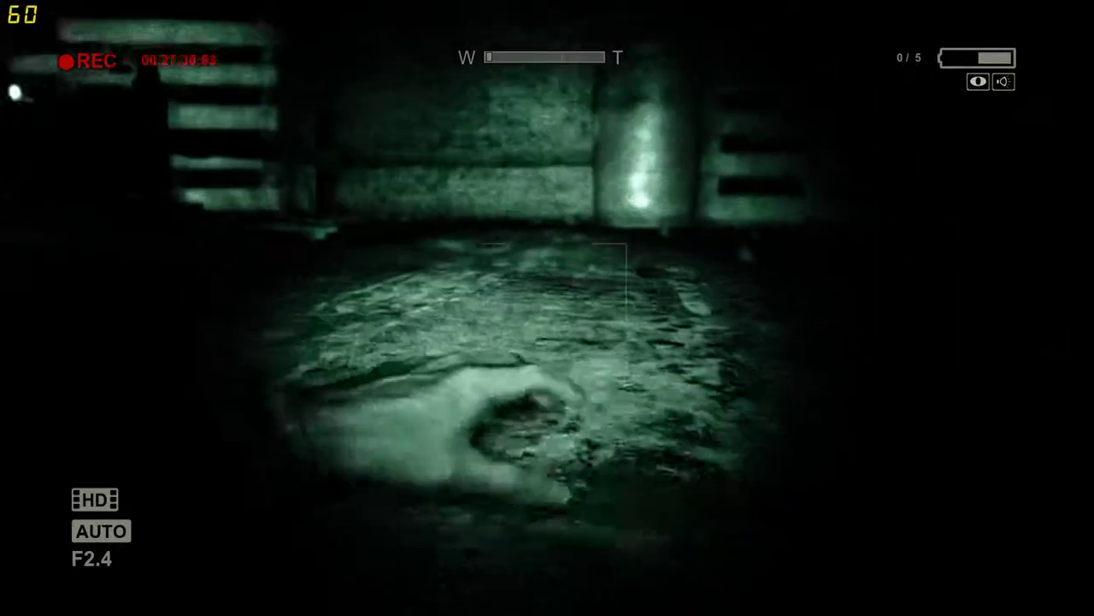
{"action": "mouse_move", "coordinate": [547, 308]}
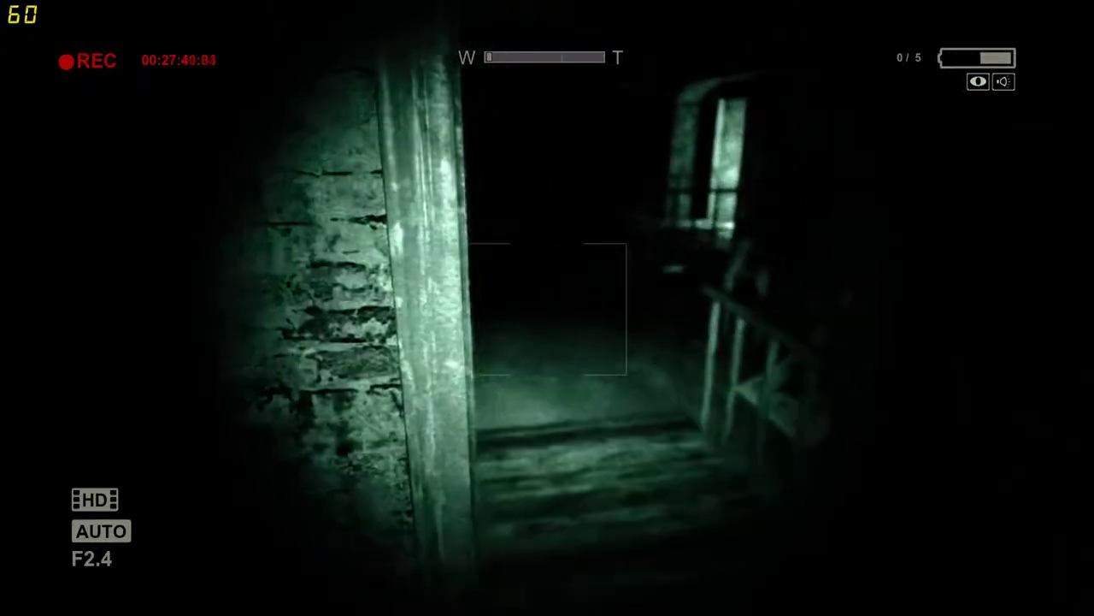
{"action": "mouse_move", "coordinate": [548, 307]}
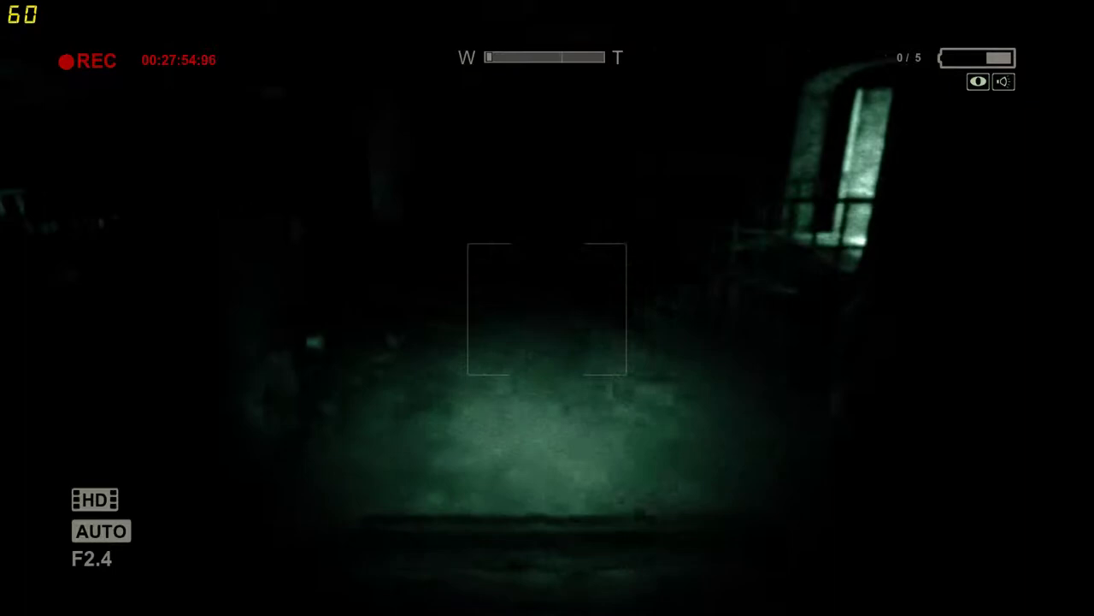
{"action": "mouse_move", "coordinate": [547, 307]}
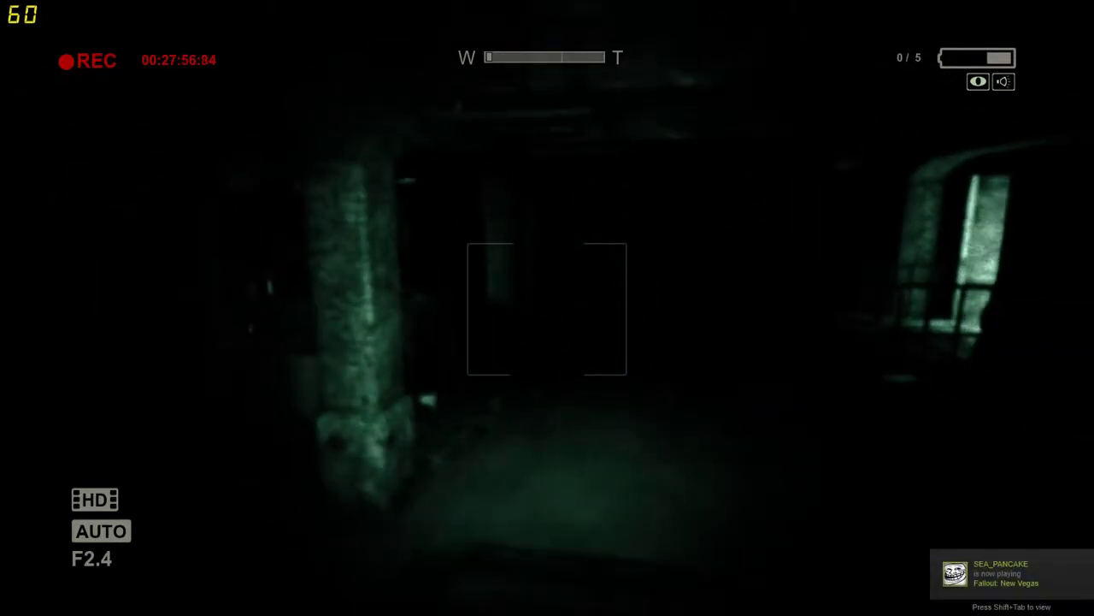